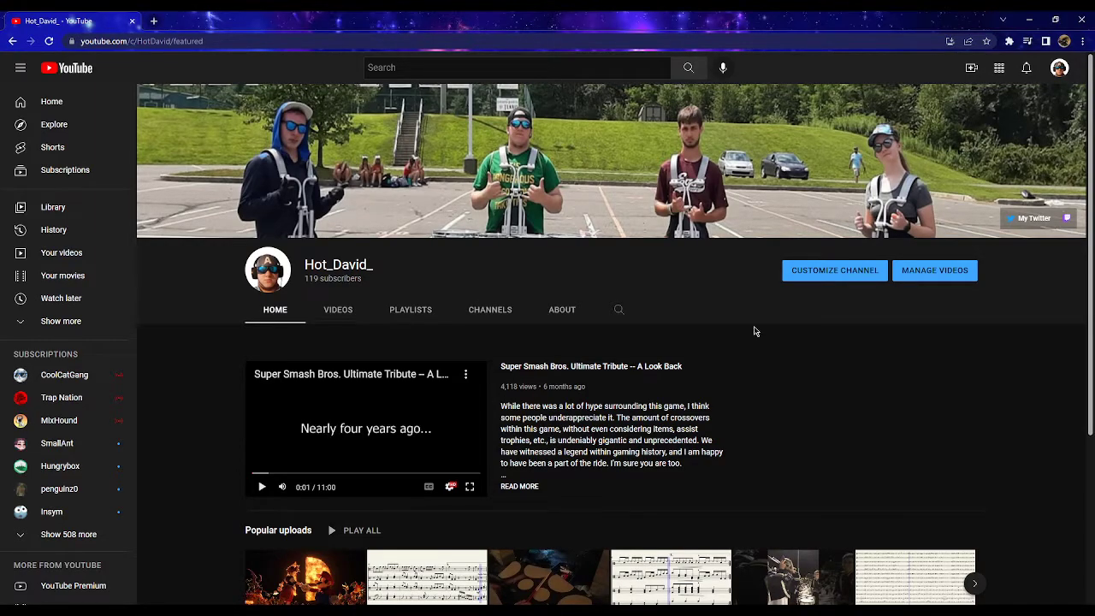
{"action": "mouse_move", "coordinate": [770, 328]}
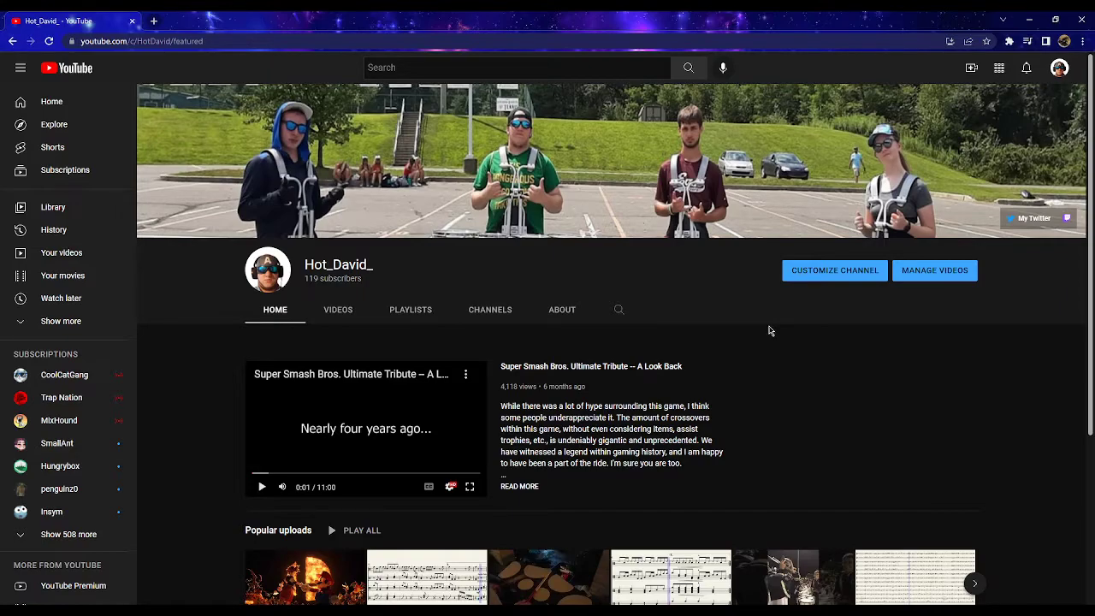
{"action": "mouse_move", "coordinate": [368, 317]}
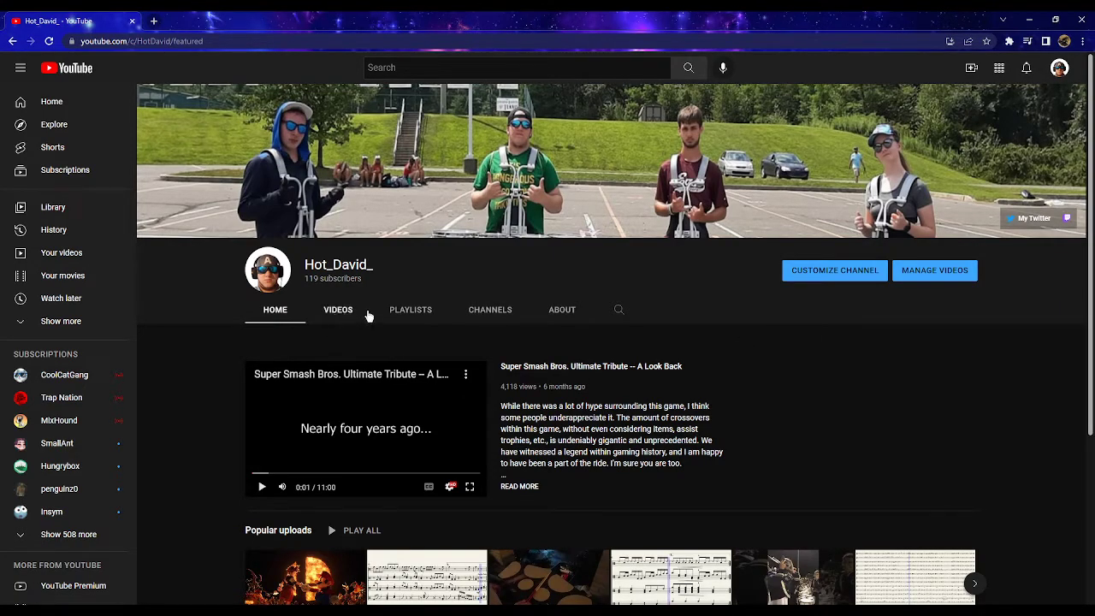
Browse the channel's uploaded videos and return to its home page.
{"action": "left_click", "coordinate": [337, 309]}
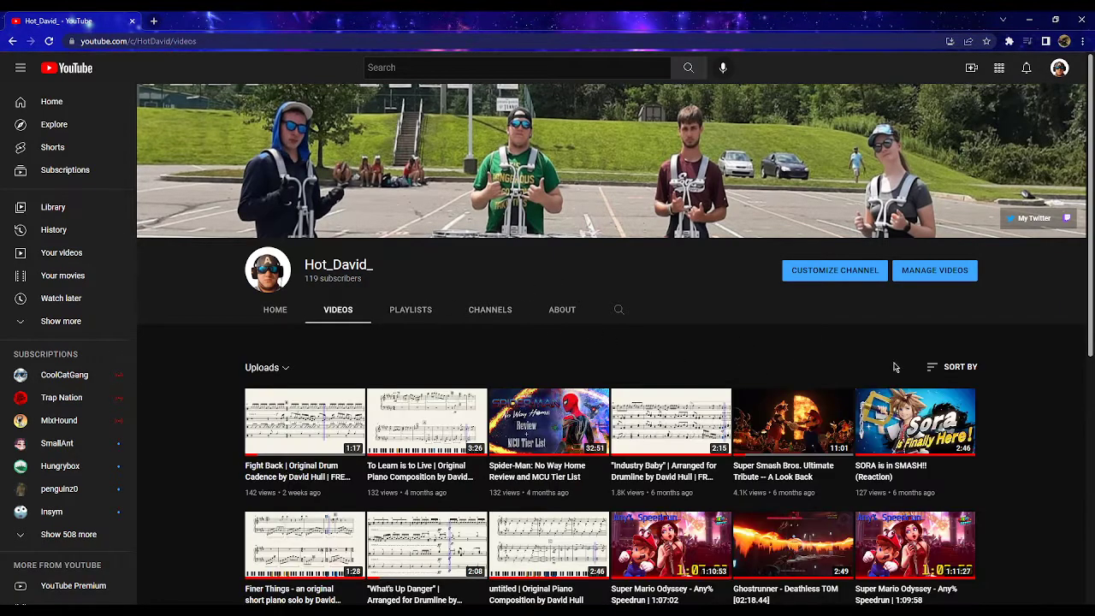
{"action": "scroll", "scroll_direction": "down", "scroll_amount": 3}
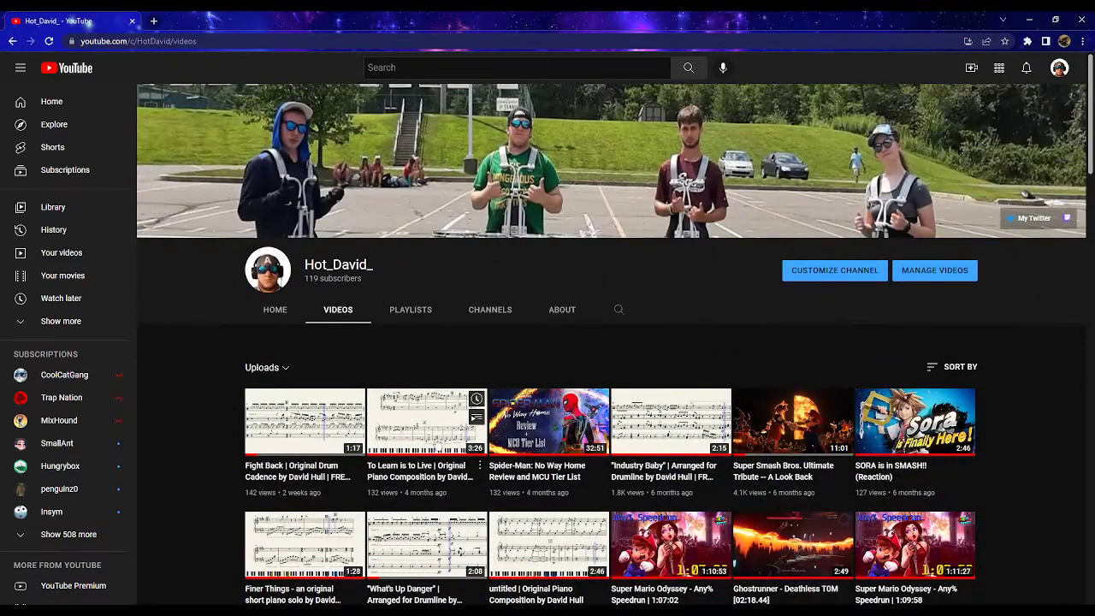
{"action": "left_click", "coordinate": [274, 310]}
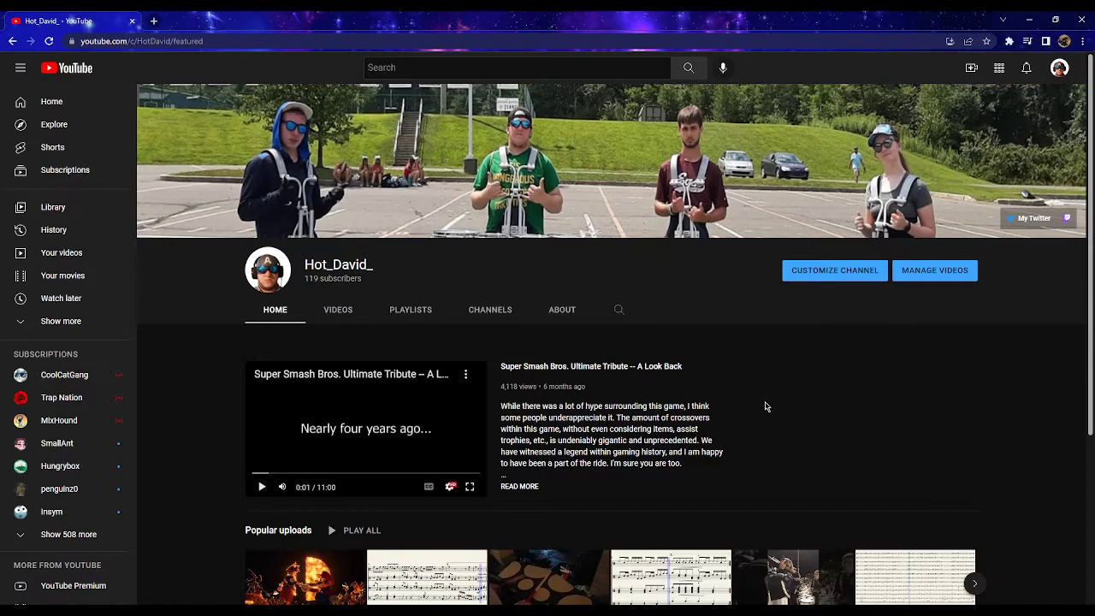
{"action": "mouse_move", "coordinate": [1027, 68]}
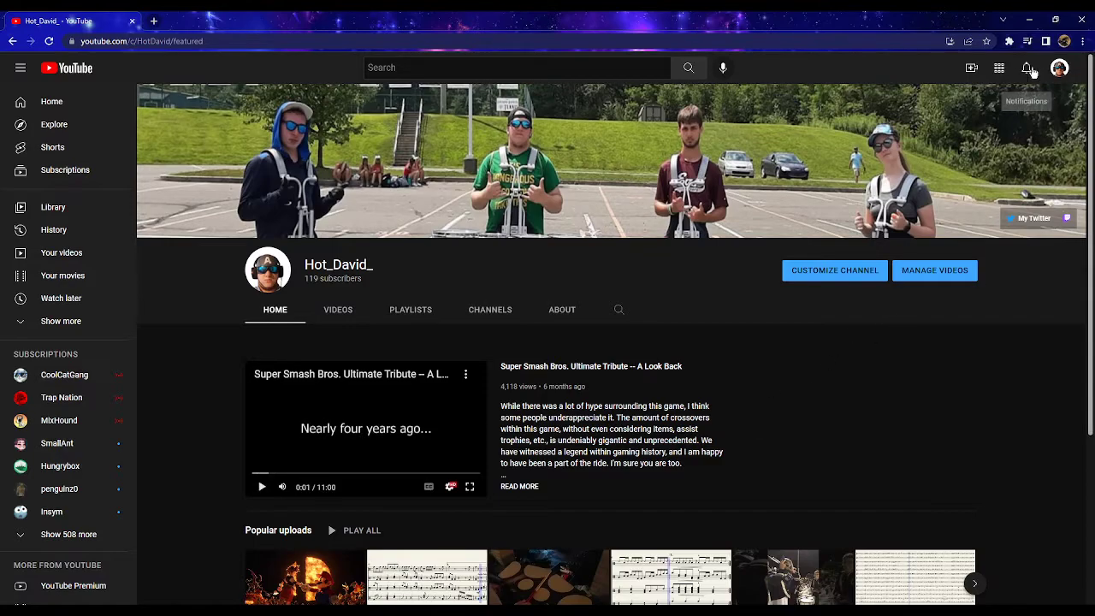
From the avatar menu, reach the account's channel list and start creating a new channel.
{"action": "left_click", "coordinate": [1058, 68]}
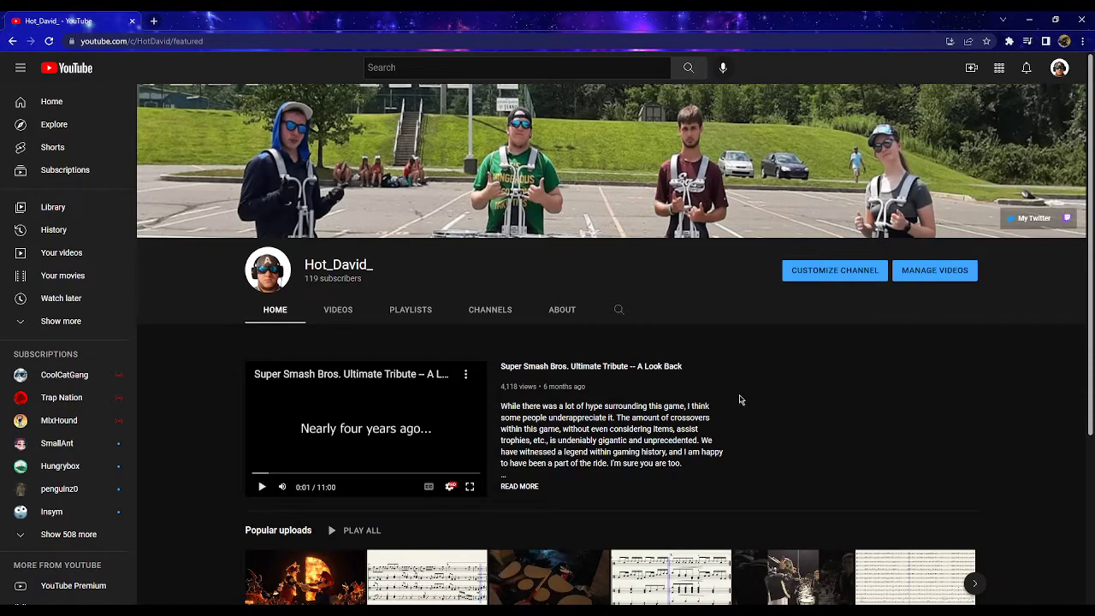
{"action": "mouse_move", "coordinate": [1059, 68]}
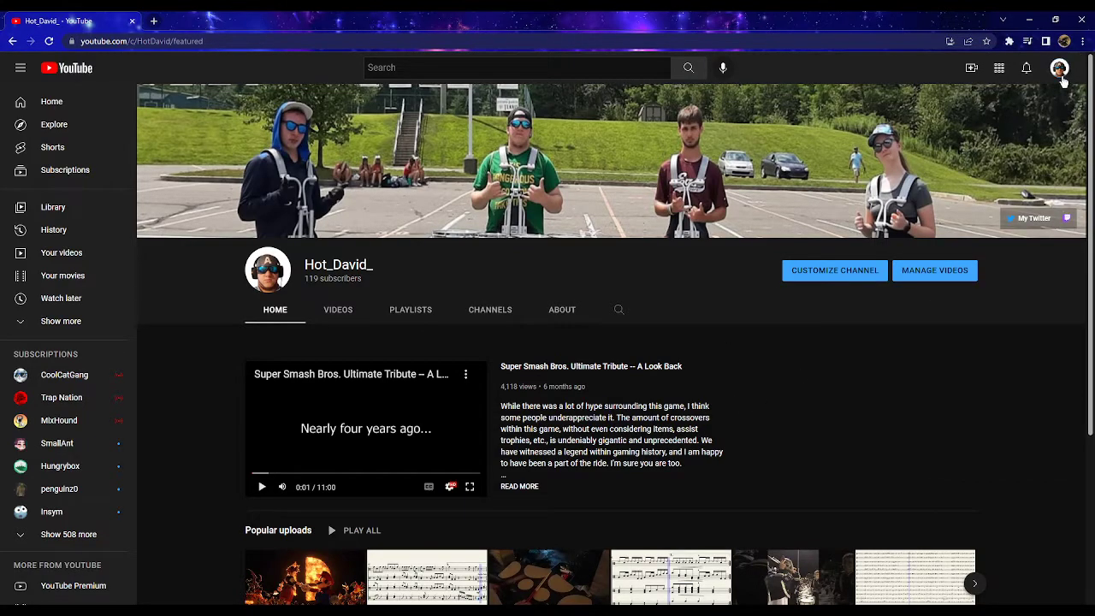
{"action": "left_click", "coordinate": [1059, 69]}
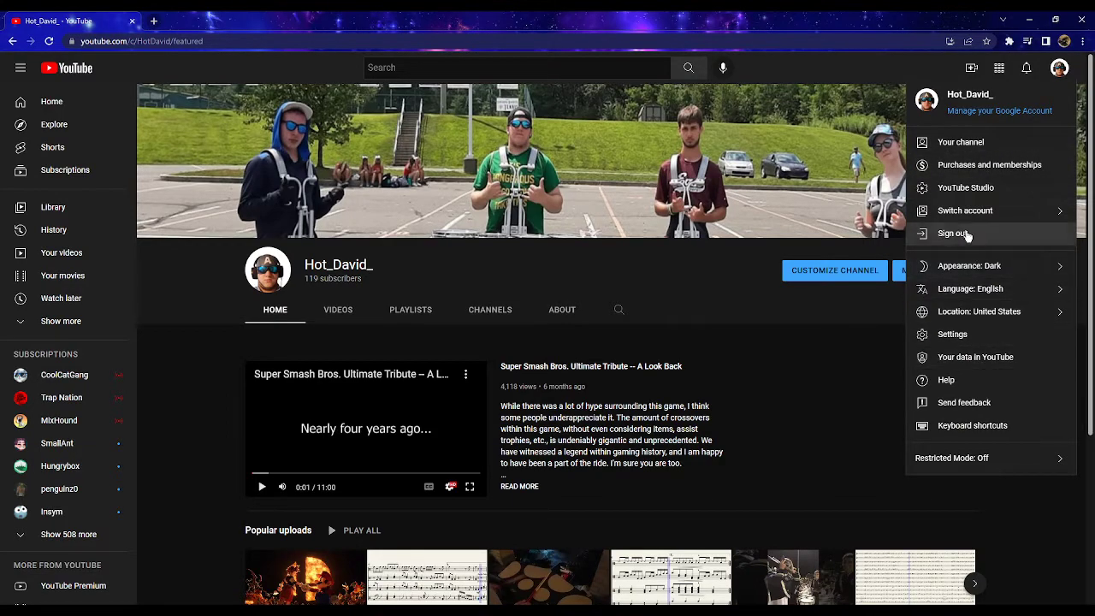
{"action": "mouse_move", "coordinate": [977, 151]}
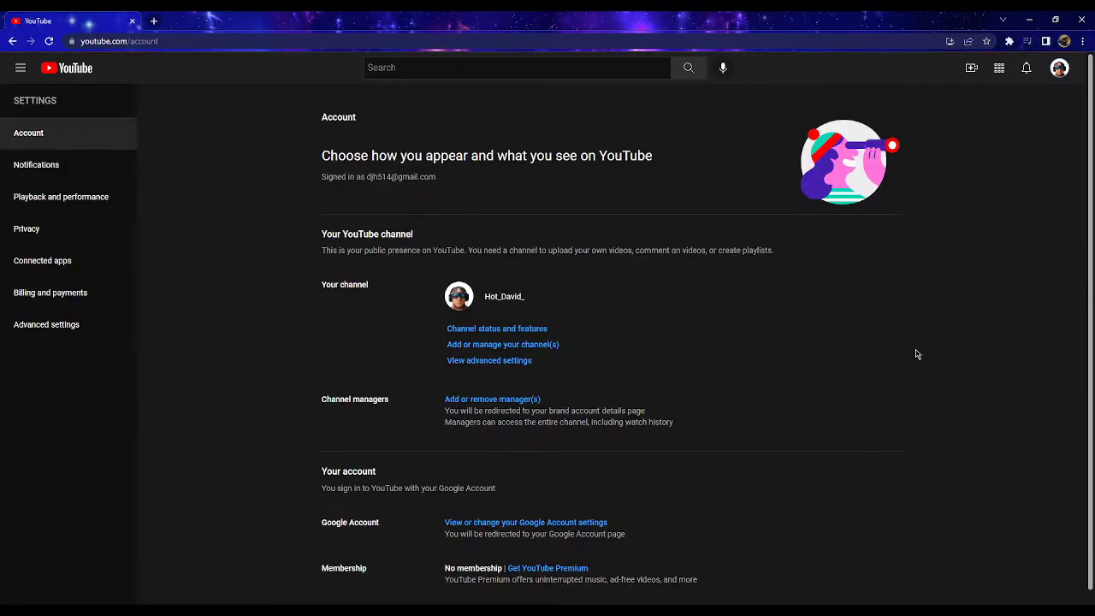
{"action": "mouse_move", "coordinate": [520, 348]}
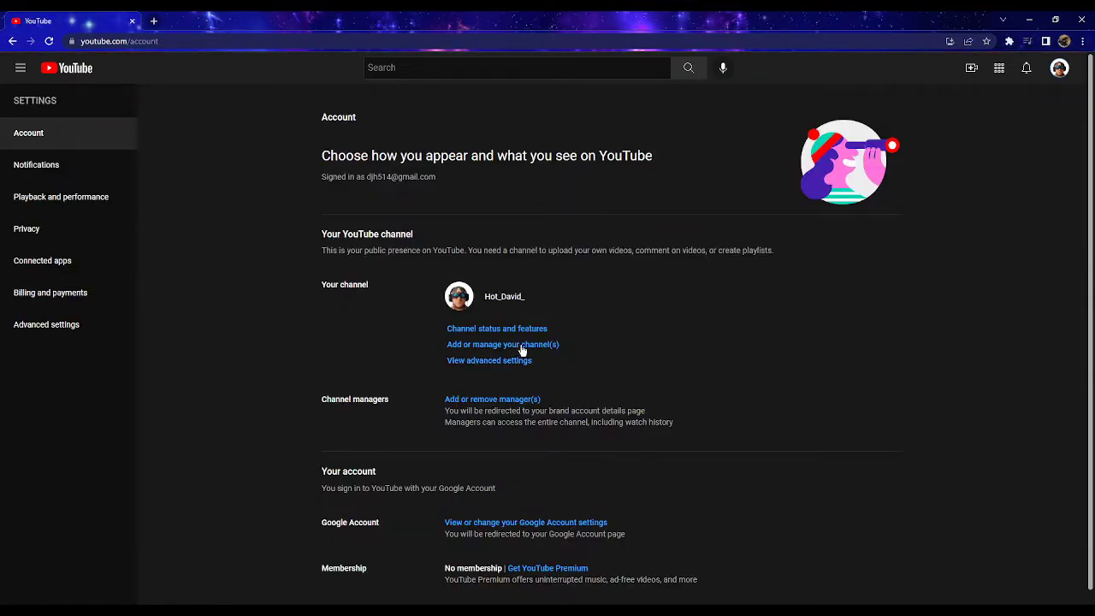
{"action": "left_click", "coordinate": [501, 346]}
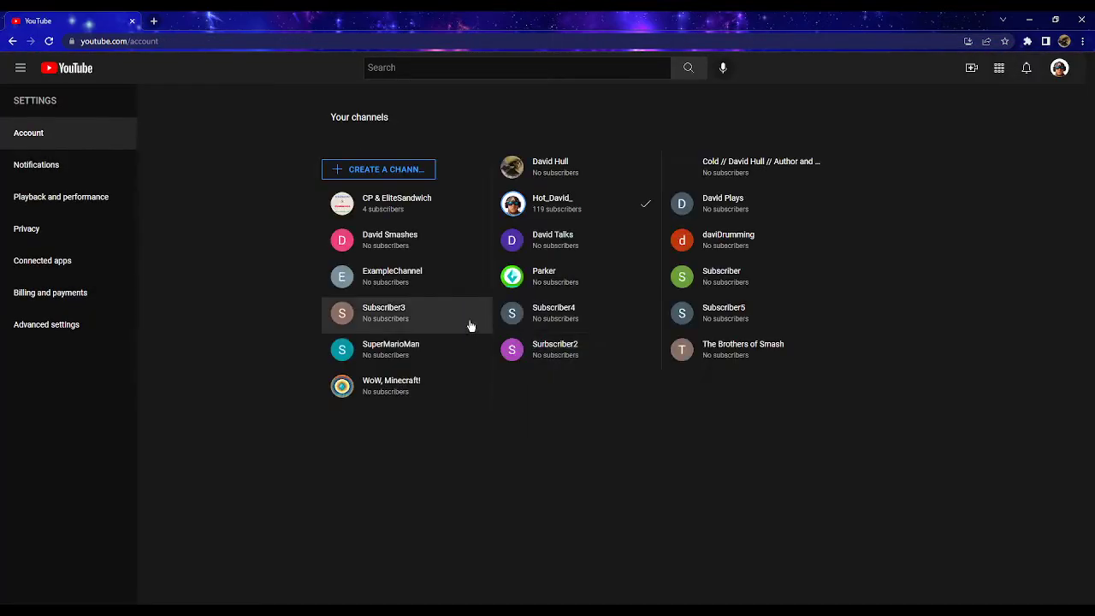
{"action": "left_click", "coordinate": [377, 169]}
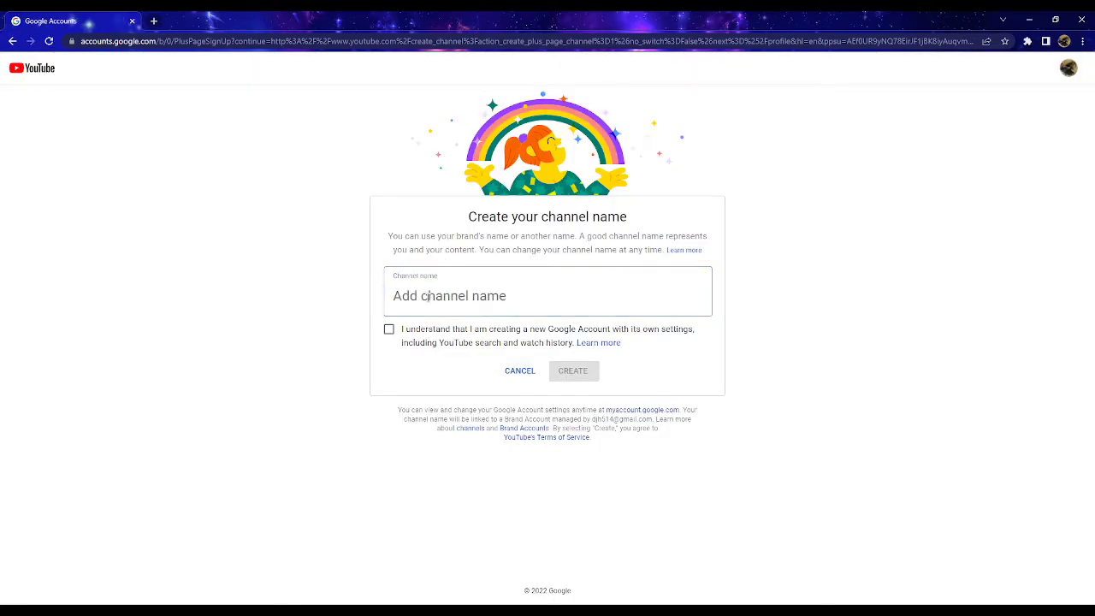
Enter a first channel name, tick the acknowledgement and attempt to create it.
{"action": "type", "text": "Billybc"}
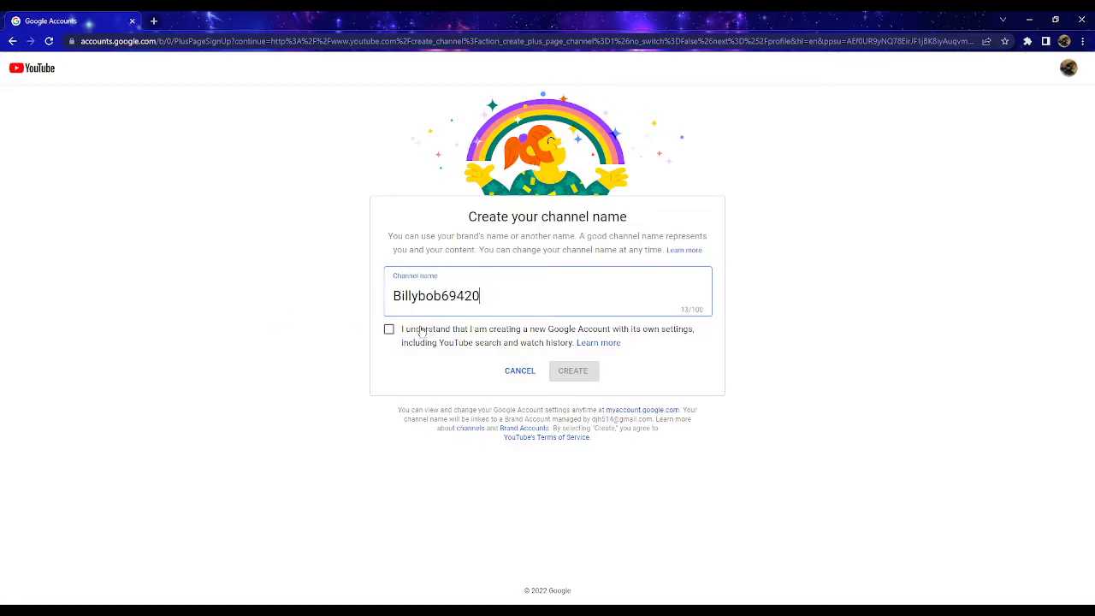
{"action": "left_click", "coordinate": [390, 329]}
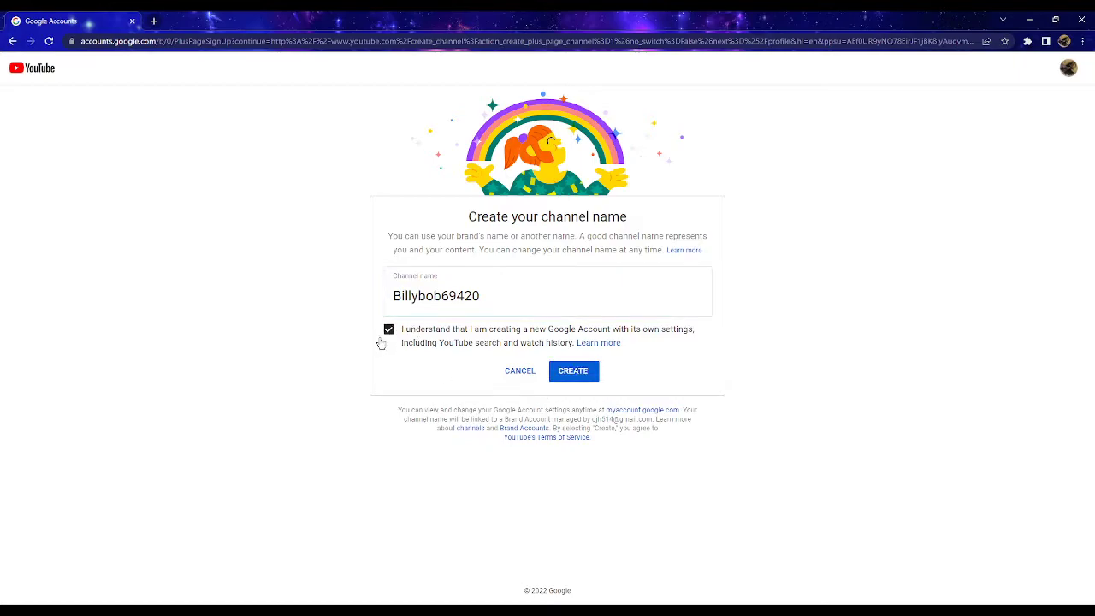
{"action": "left_click", "coordinate": [390, 329]}
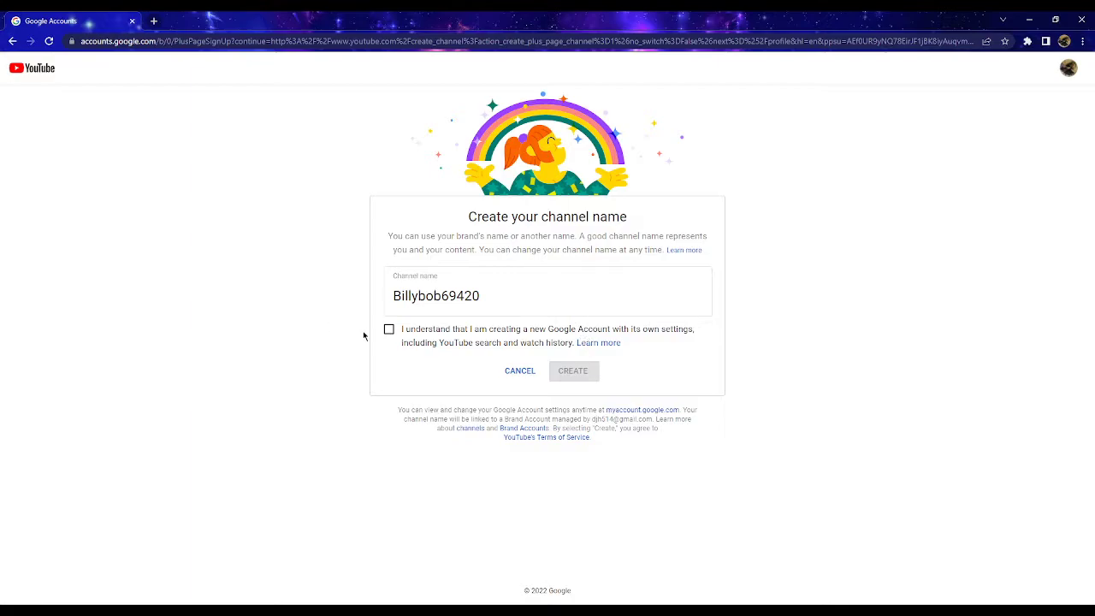
{"action": "left_click", "coordinate": [389, 328]}
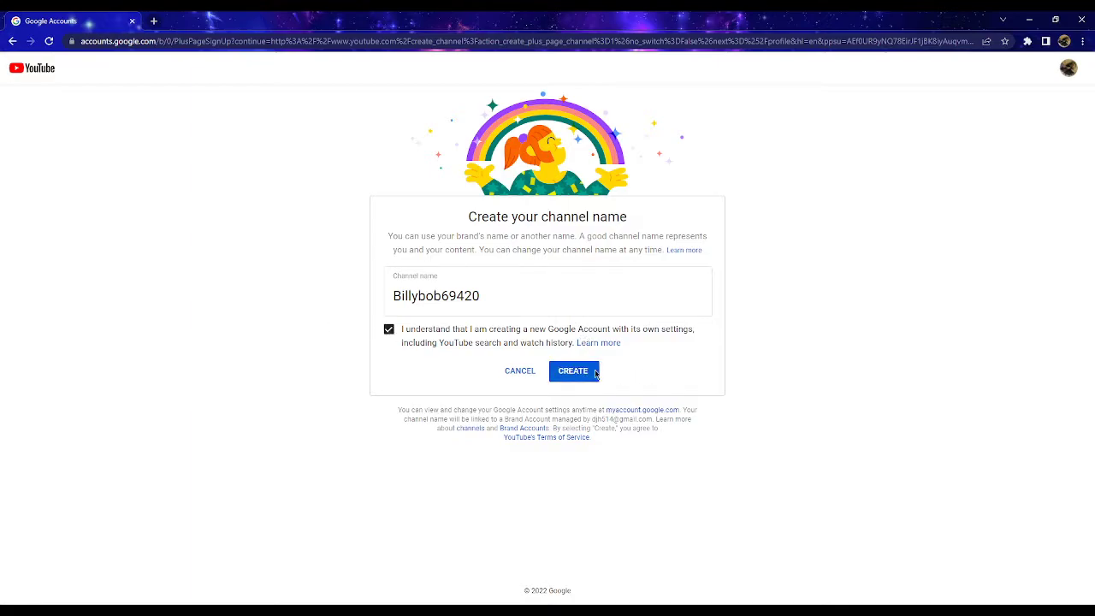
{"action": "left_click", "coordinate": [573, 369]}
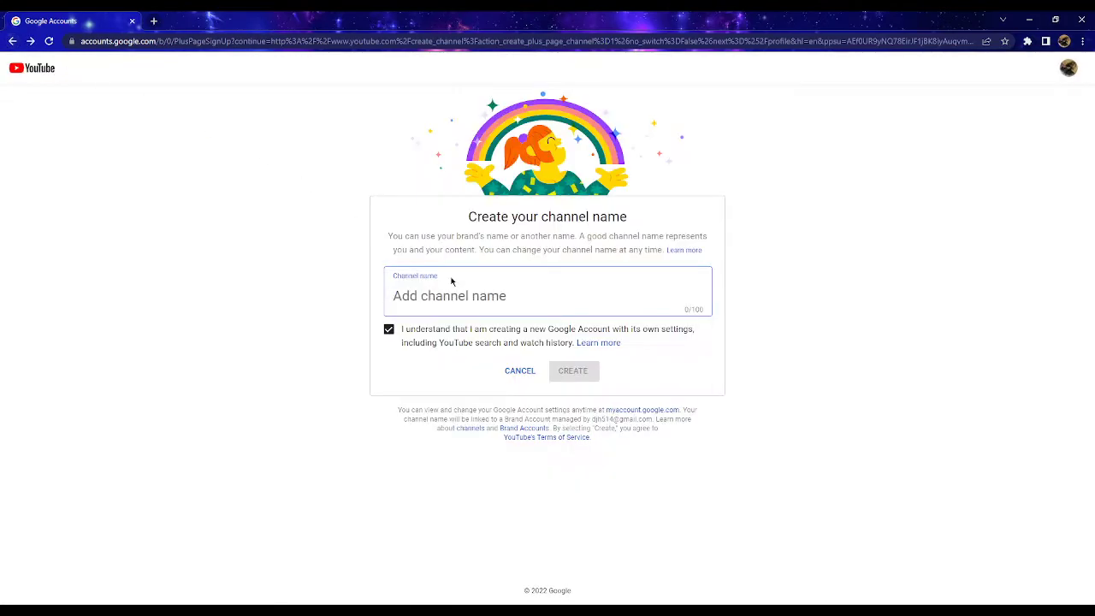
Name the channel 'Billybob69' and create the new secondary channel.
{"action": "type", "text": "B"}
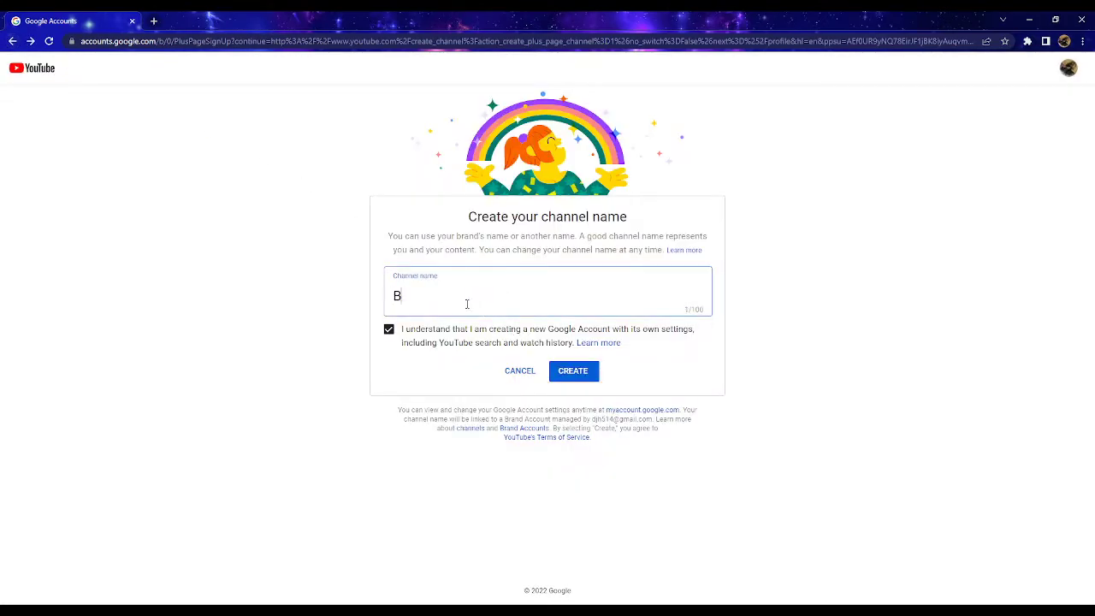
{"action": "type", "text": "illybob"}
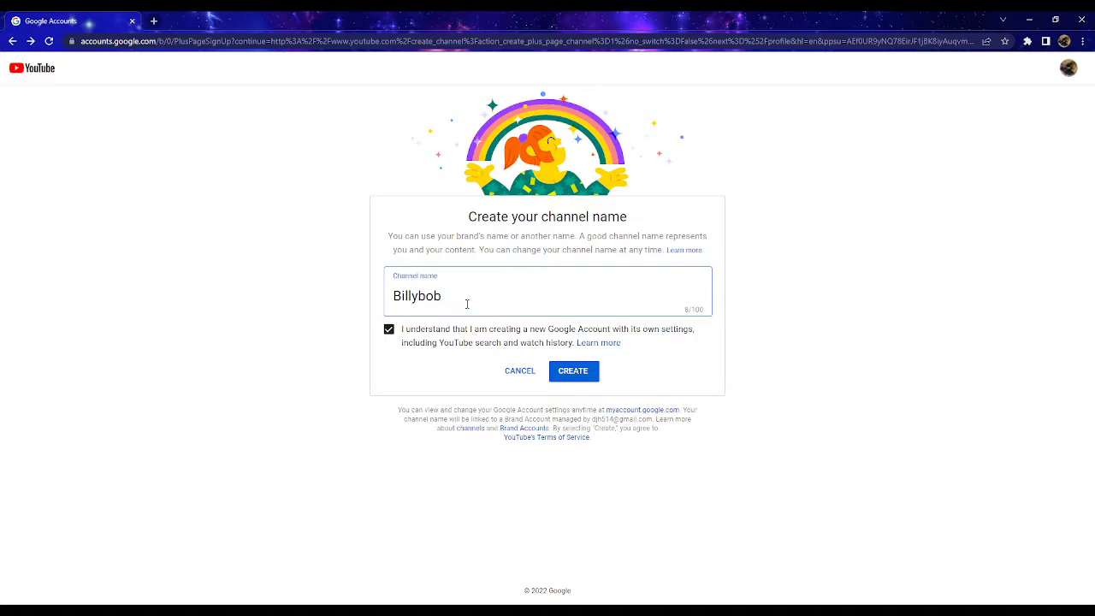
{"action": "type", "text": "69"}
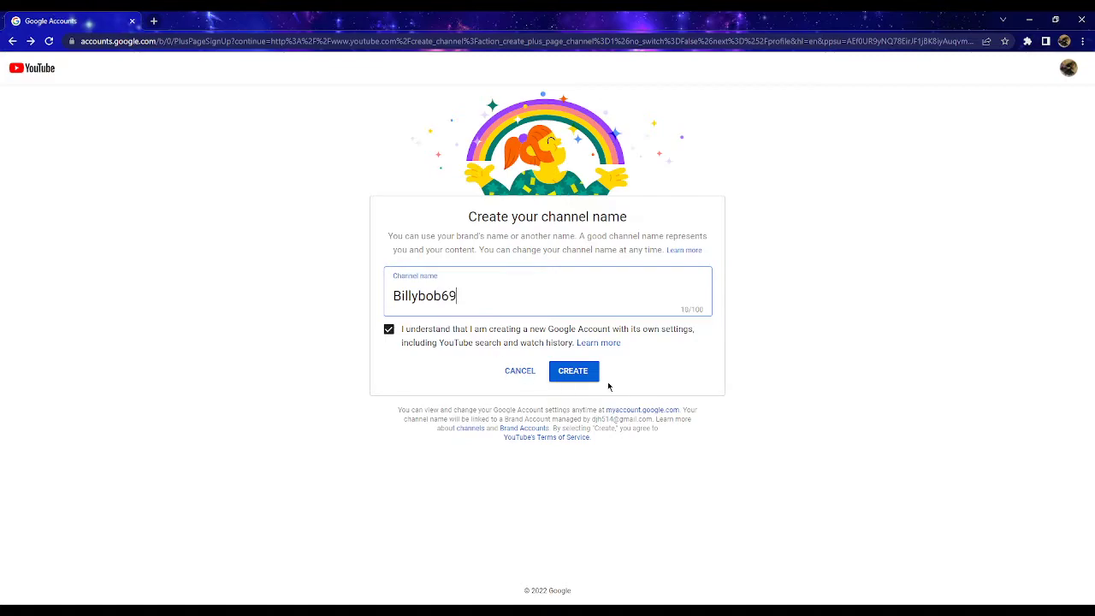
{"action": "left_click", "coordinate": [573, 369]}
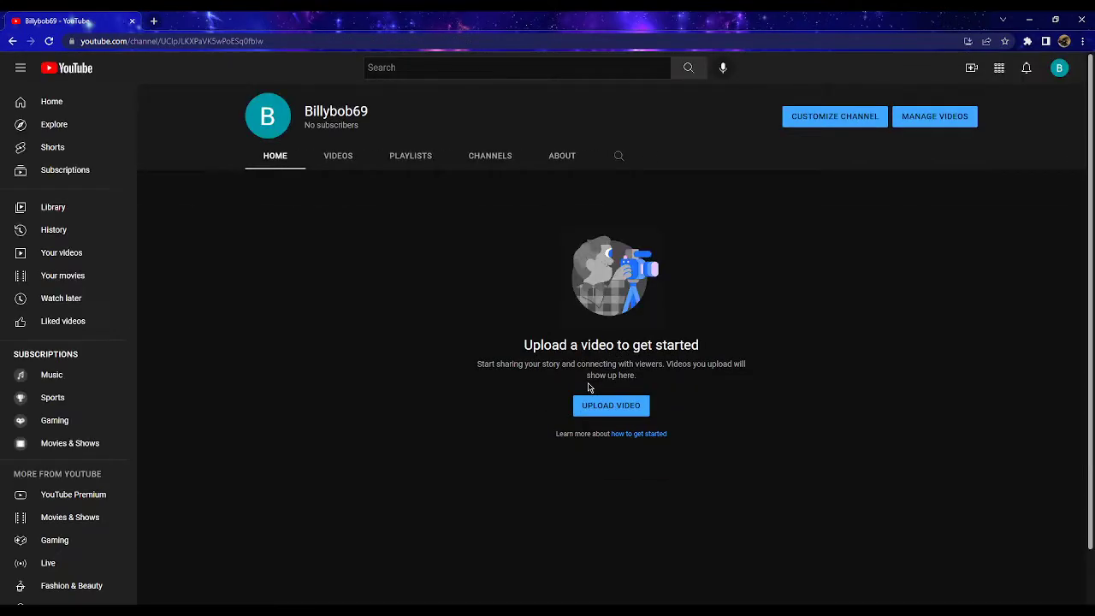
{"action": "mouse_move", "coordinate": [1081, 76]}
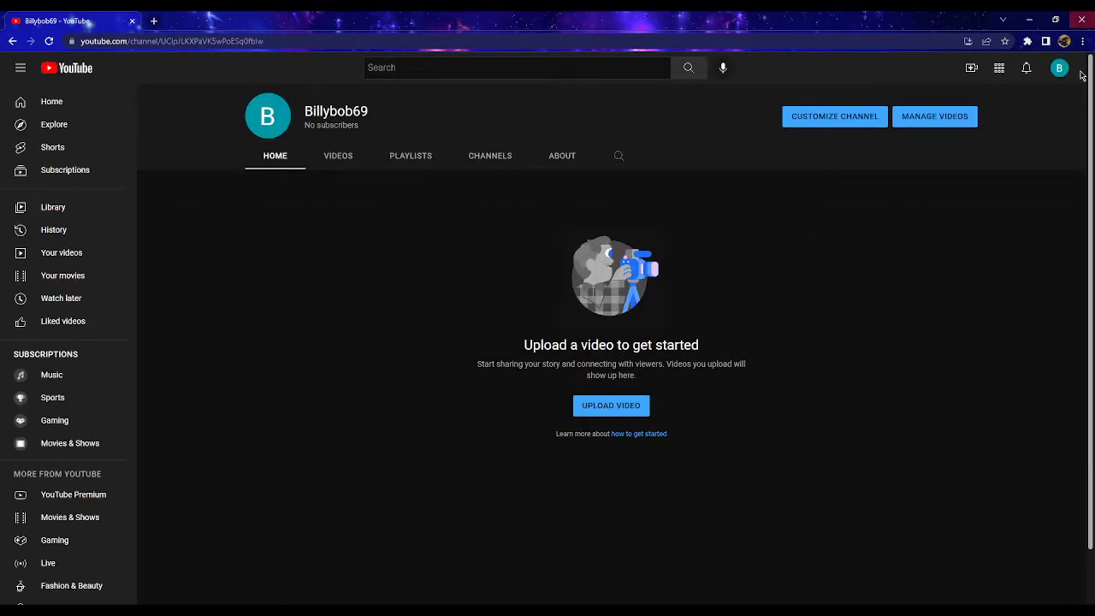
Switch back to the main account and view the Hot_David_ channel page.
{"action": "left_click", "coordinate": [1059, 69]}
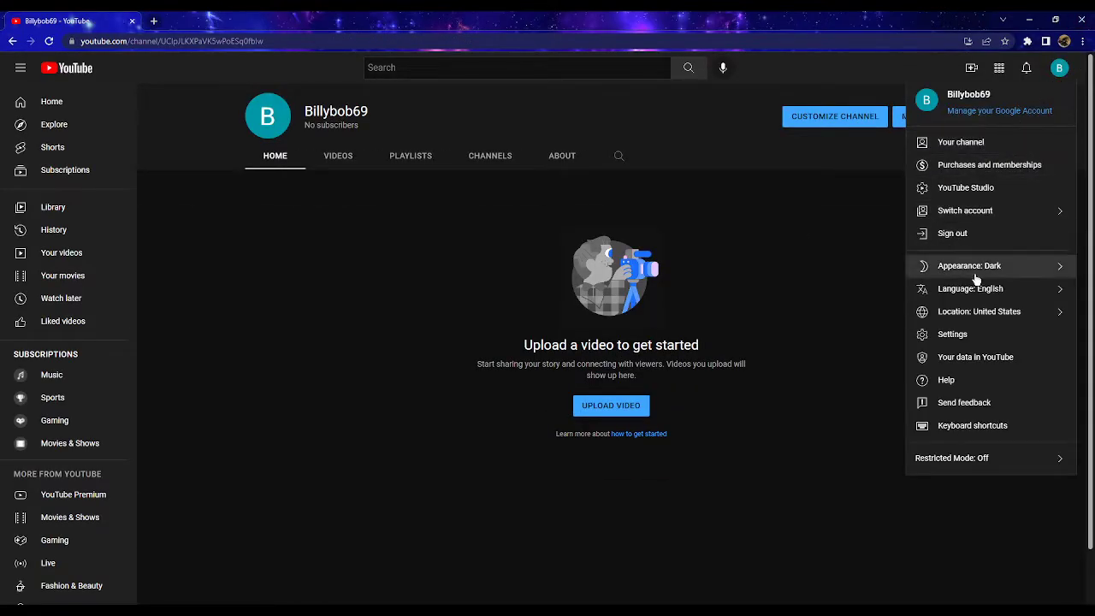
{"action": "left_click", "coordinate": [963, 210]}
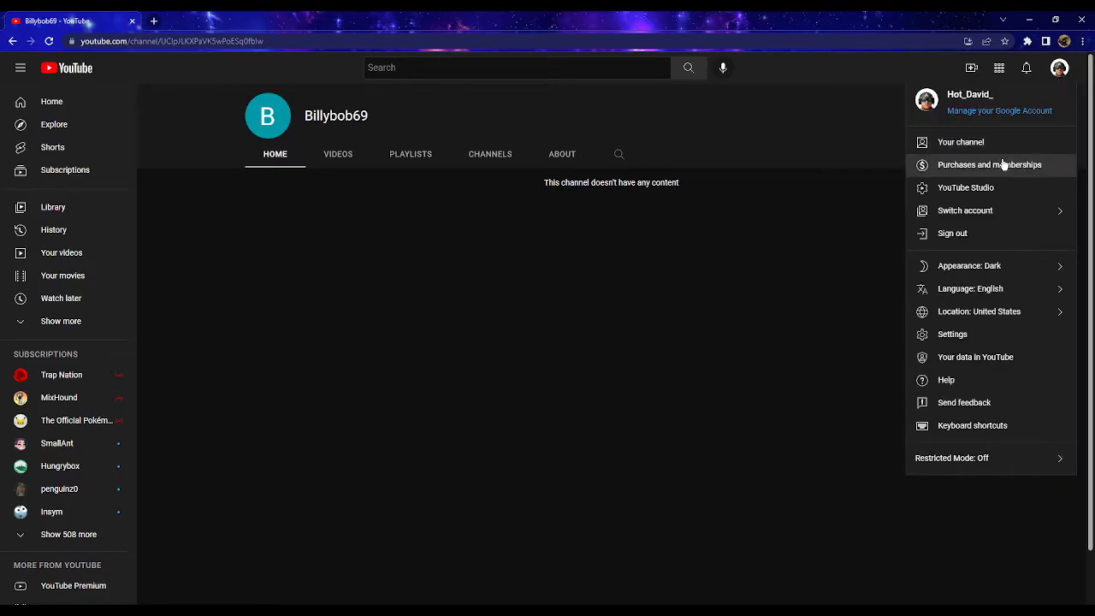
{"action": "left_click", "coordinate": [961, 142]}
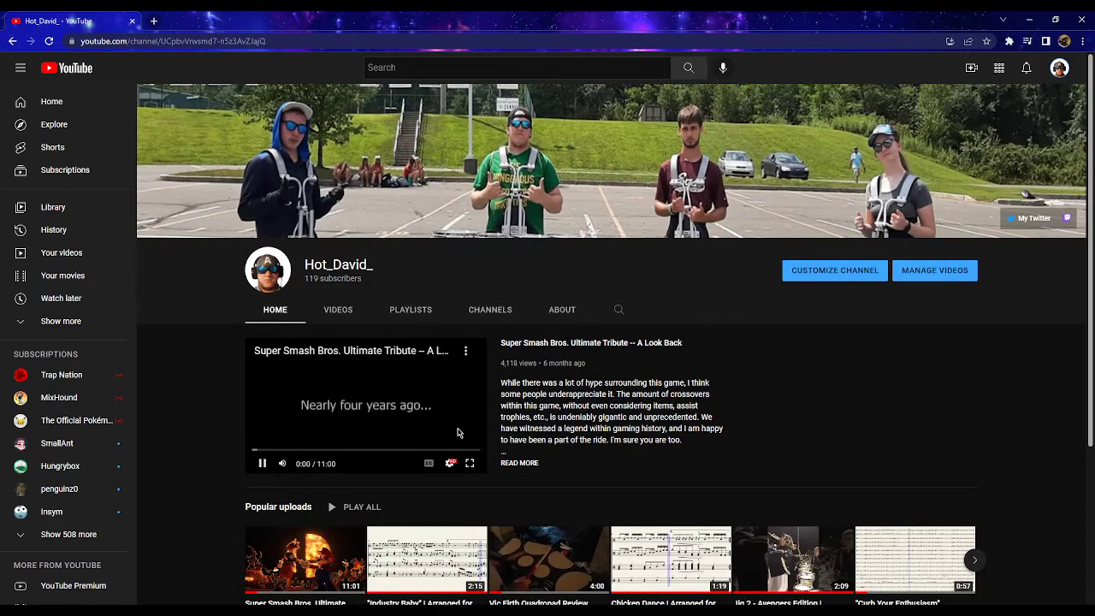
As Billybob69, subscribe to Hot_David_ with all notifications on, raising it to 120 subscribers.
{"action": "left_click", "coordinate": [1059, 68]}
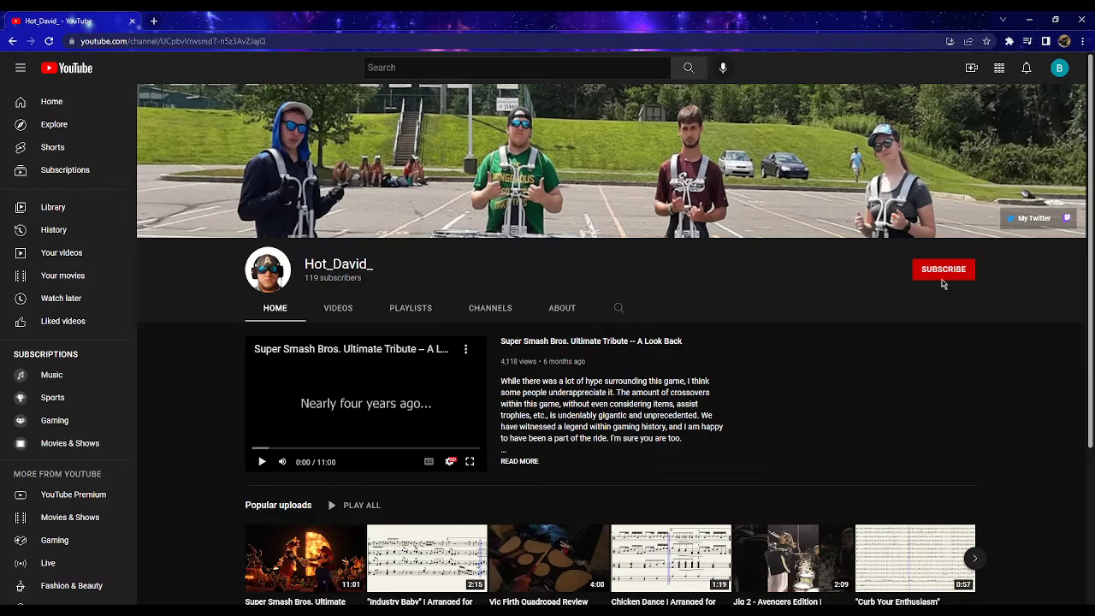
{"action": "left_click", "coordinate": [942, 268]}
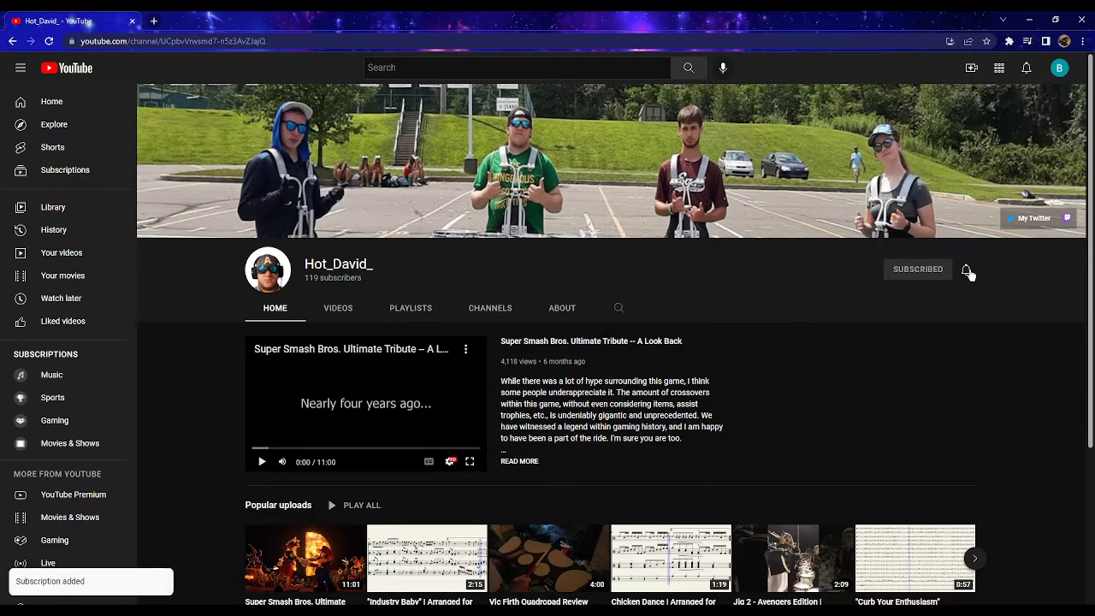
{"action": "left_click", "coordinate": [966, 269]}
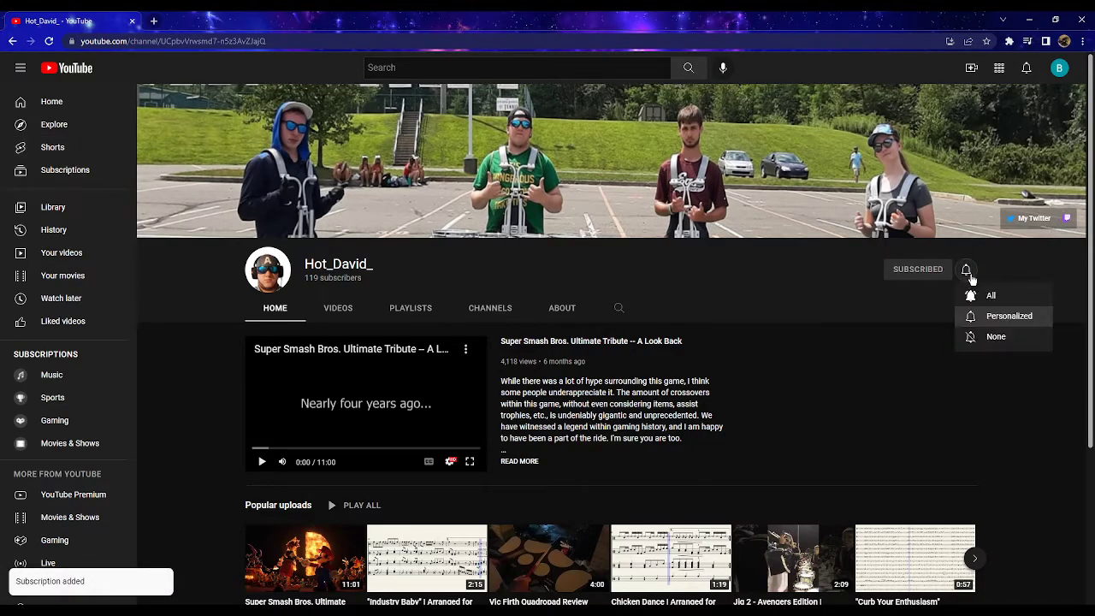
{"action": "left_click", "coordinate": [991, 294]}
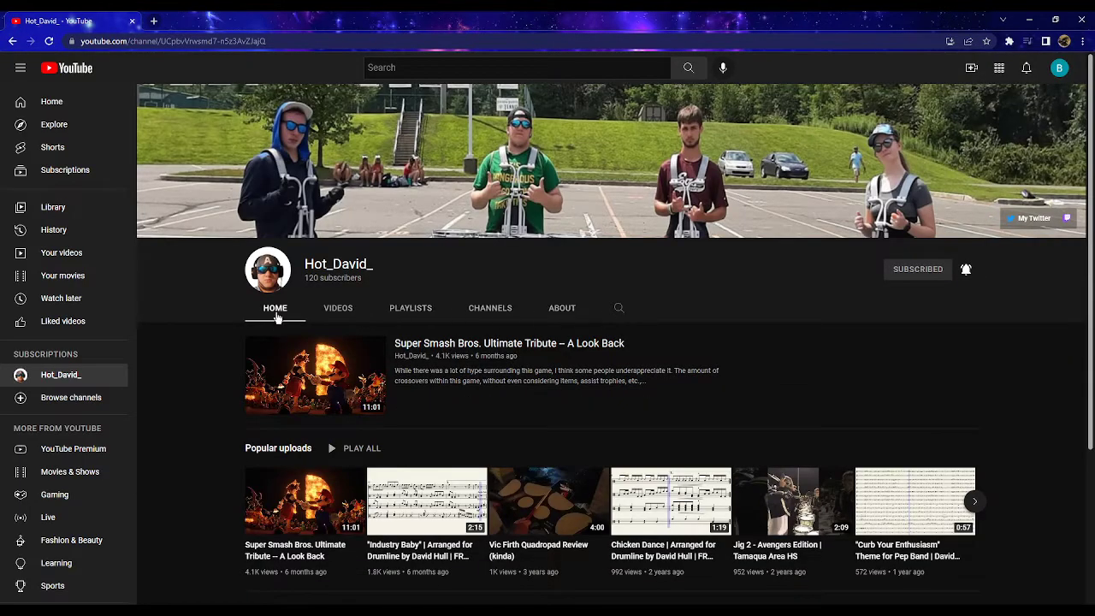
{"action": "mouse_move", "coordinate": [778, 399]}
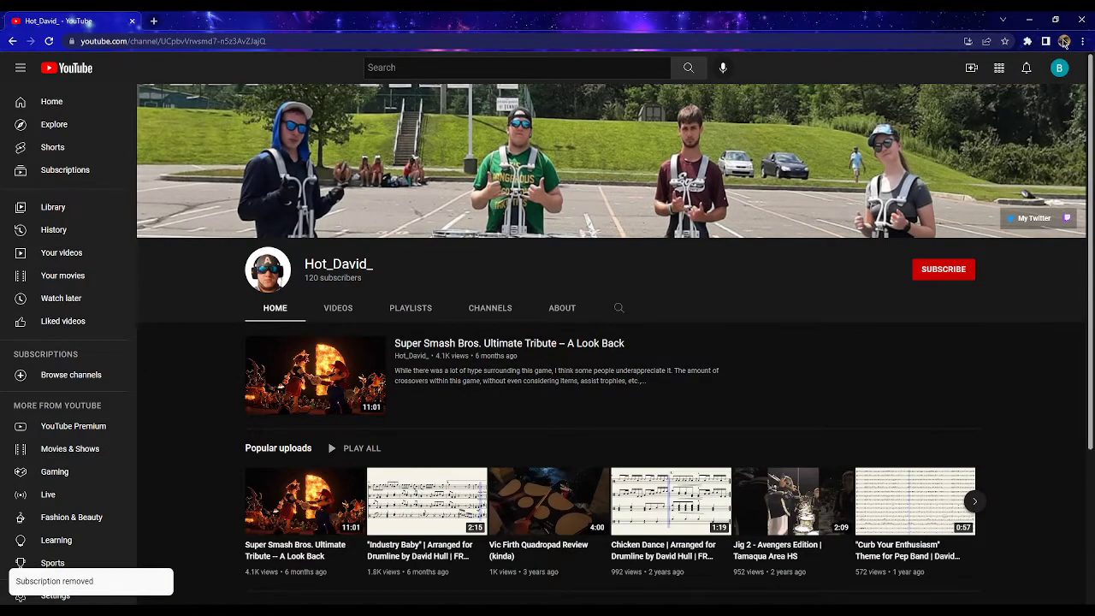
Switch back to the Hot_David_ account, whose channel shows 119 subscribers again.
{"action": "left_click", "coordinate": [1059, 69]}
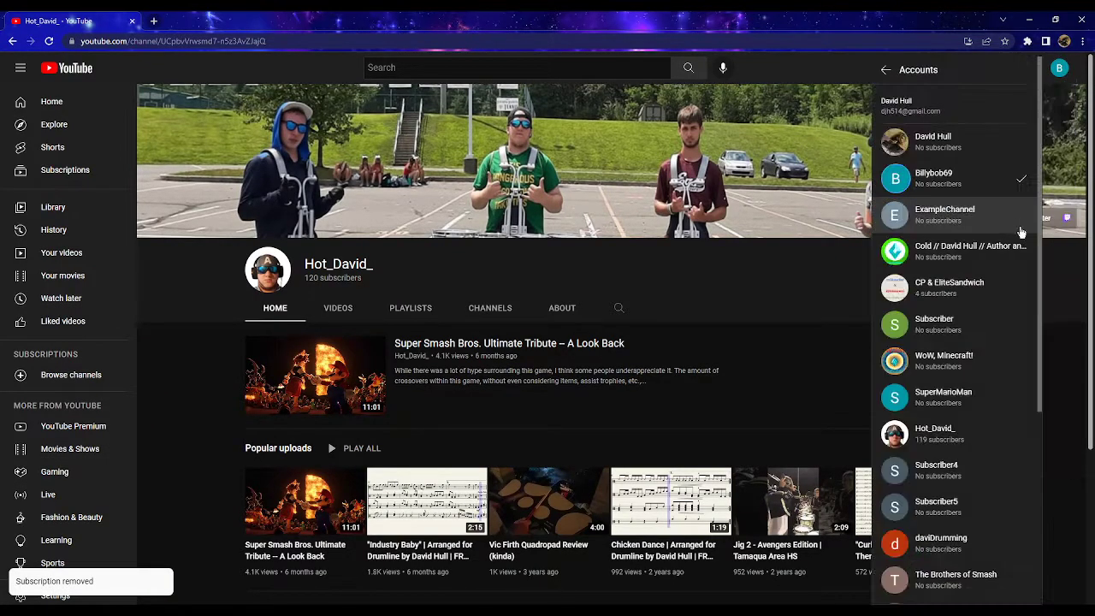
{"action": "scroll", "scroll_direction": "down", "scroll_amount": 3}
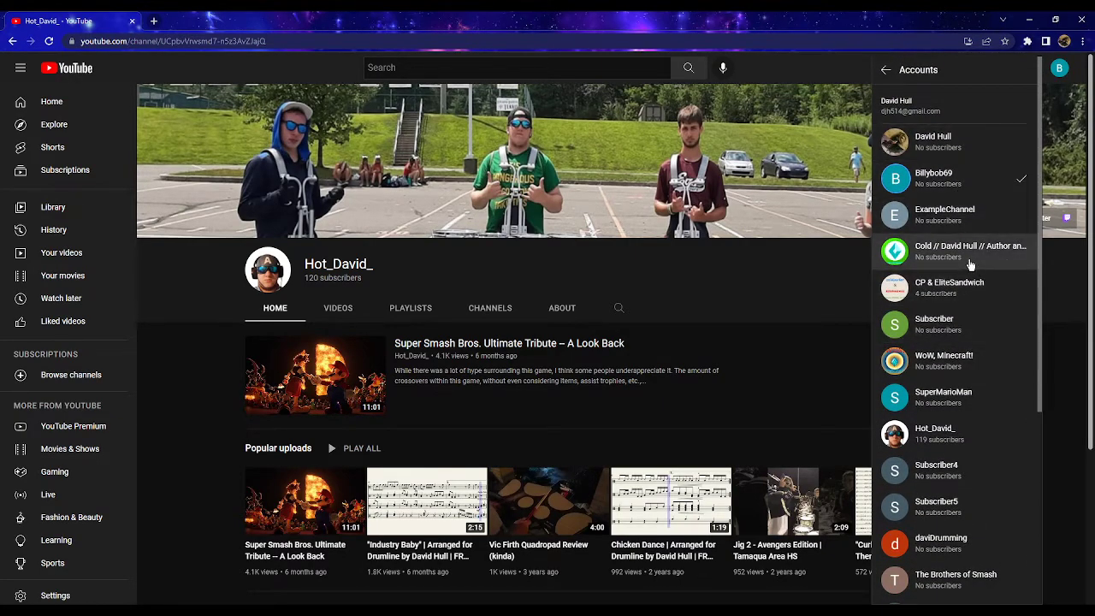
{"action": "mouse_move", "coordinate": [962, 323]}
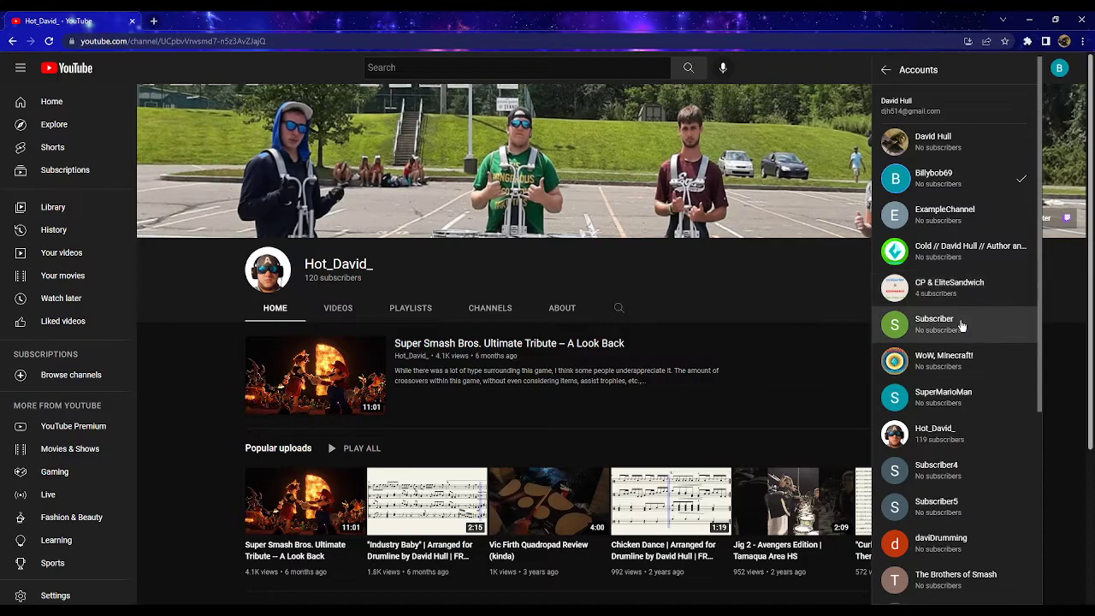
{"action": "scroll", "scroll_direction": "down", "scroll_amount": 3}
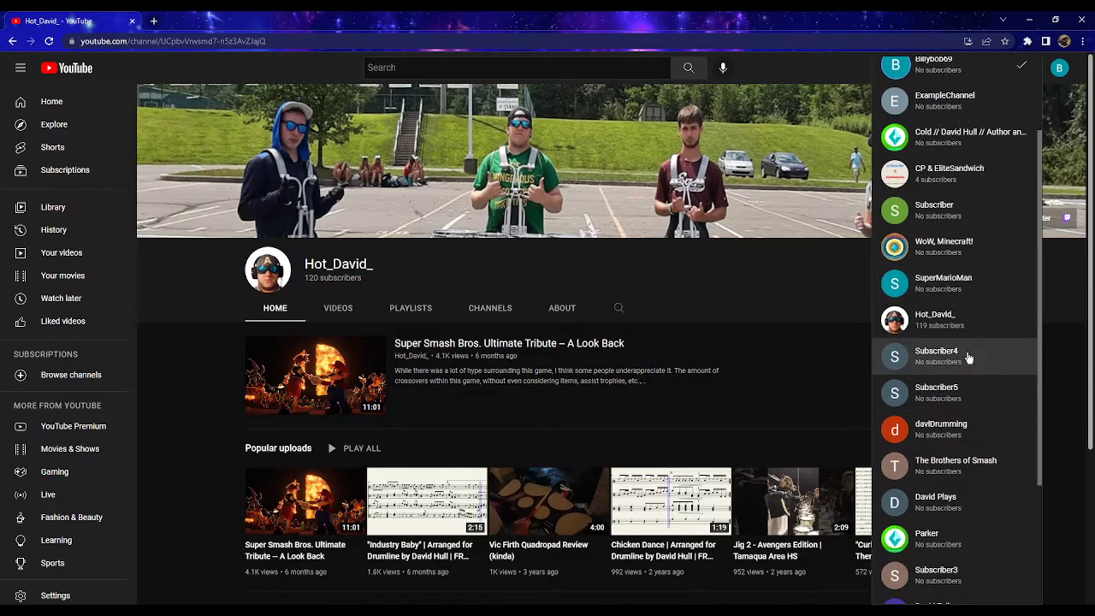
{"action": "scroll", "scroll_direction": "down", "scroll_amount": 3}
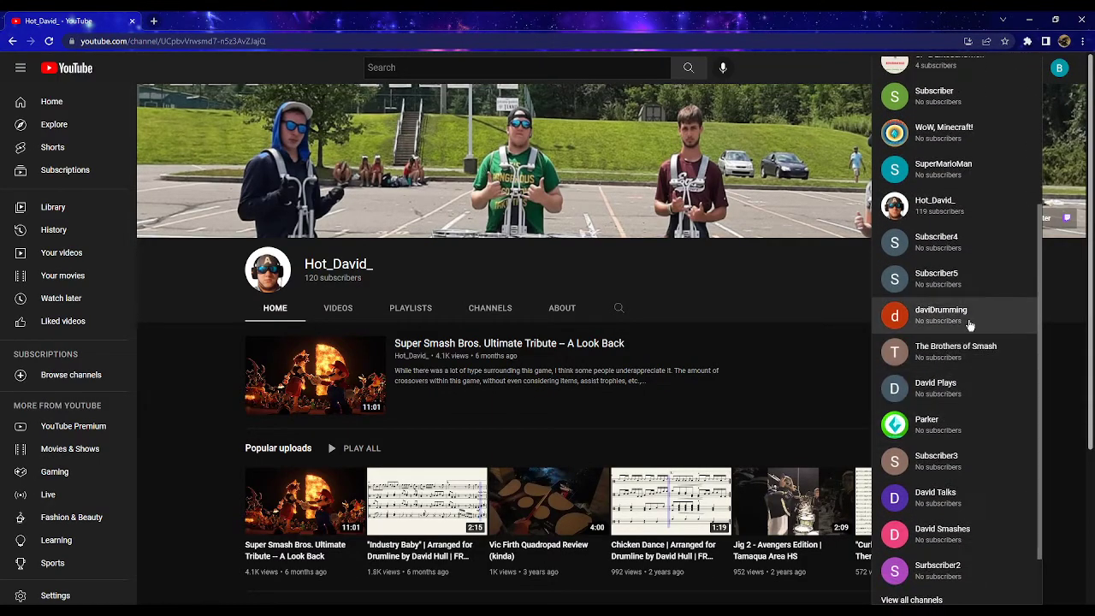
{"action": "scroll", "scroll_direction": "down", "scroll_amount": 3}
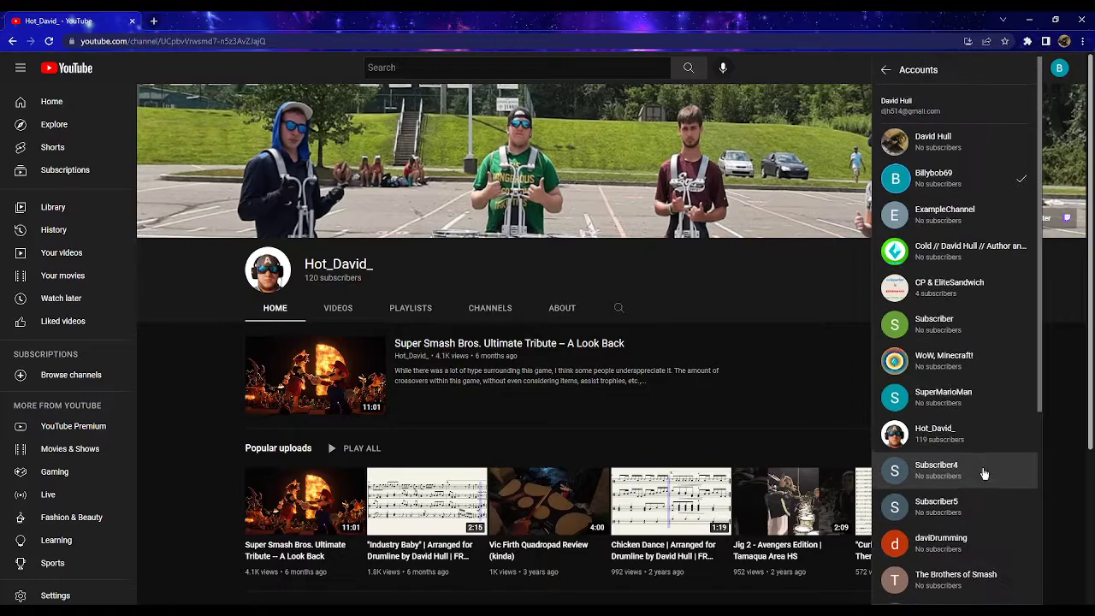
{"action": "scroll", "scroll_direction": "down", "scroll_amount": 3}
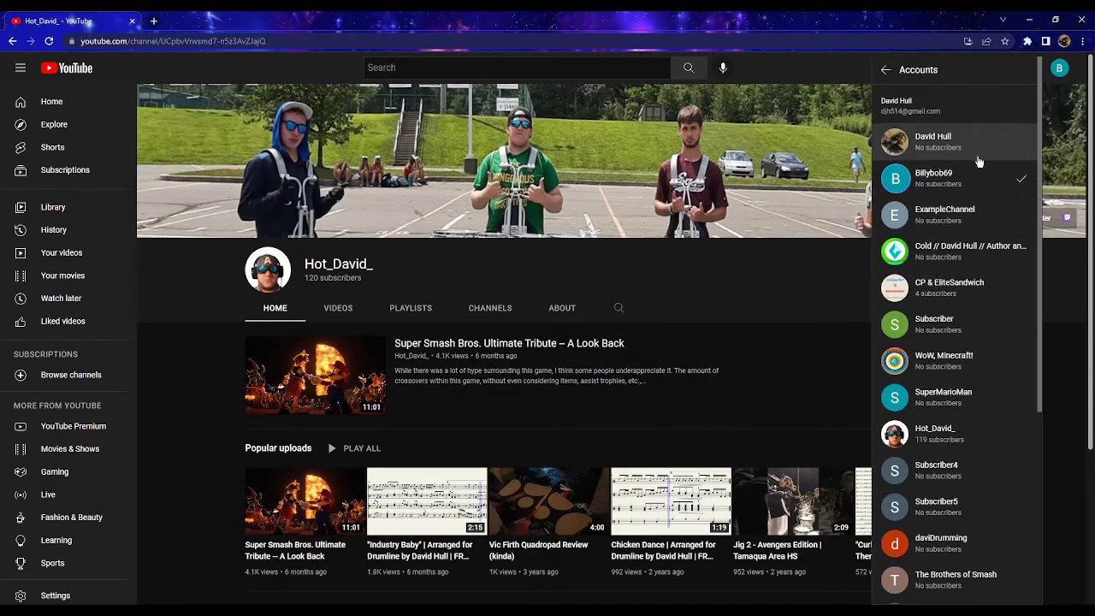
{"action": "left_click", "coordinate": [958, 434]}
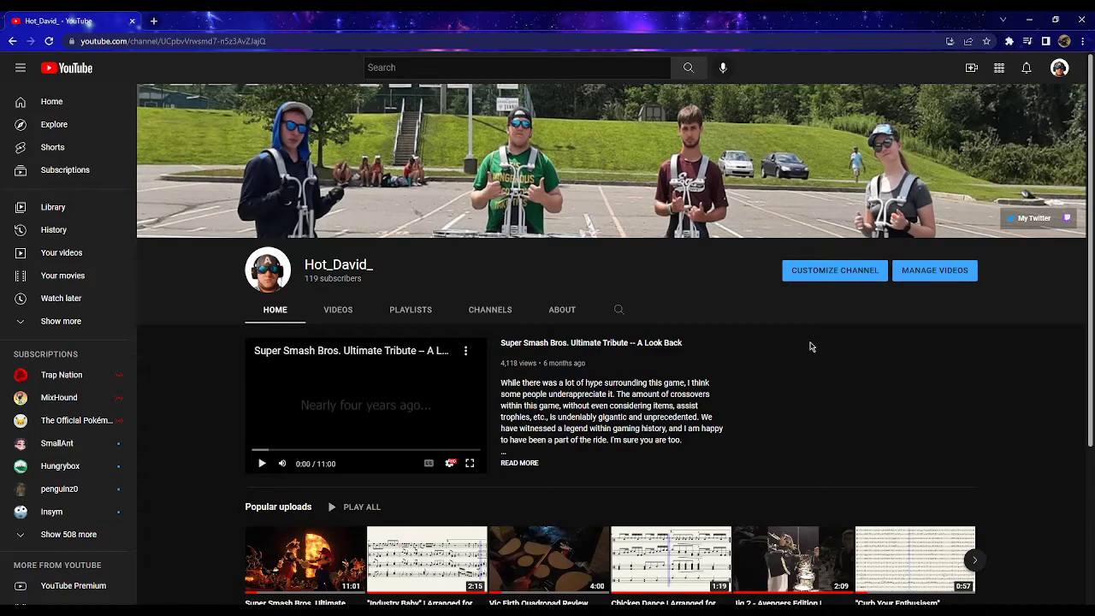
{"action": "mouse_move", "coordinate": [720, 385]}
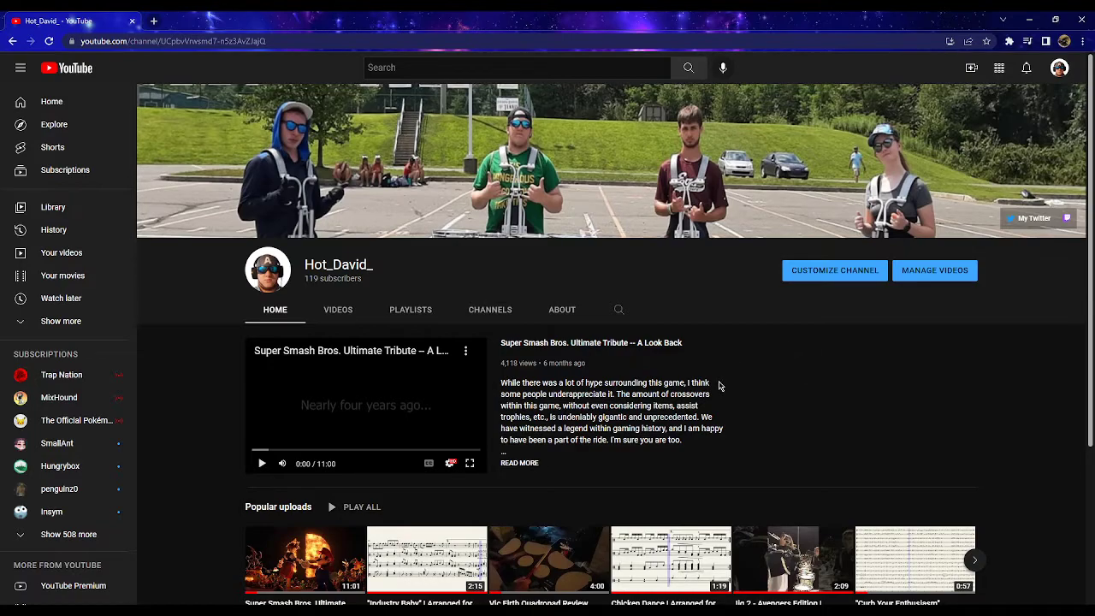